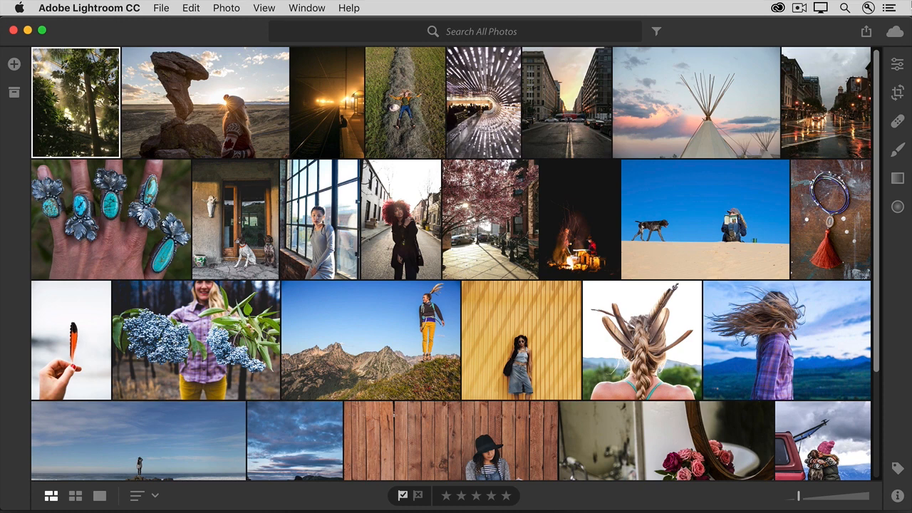
{"action": "mouse_move", "coordinate": [894, 33]}
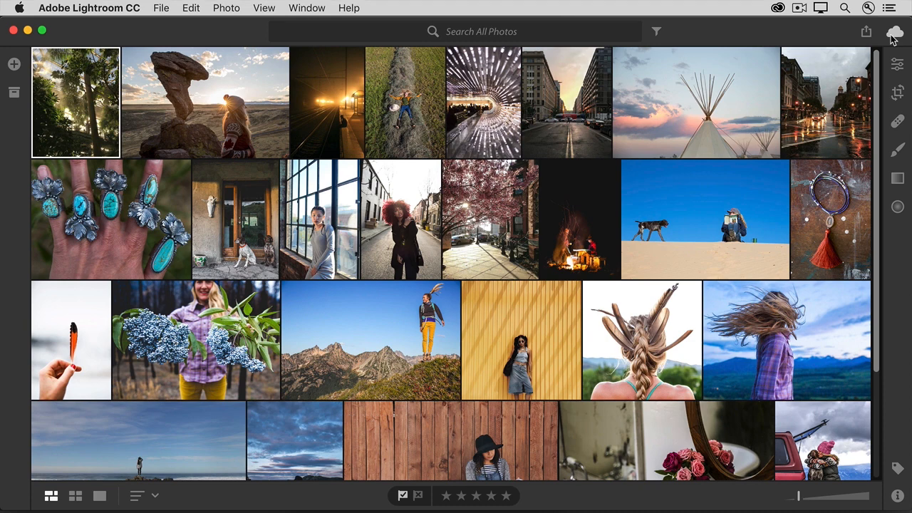
Show the Cloud Storage panel with usage, device links and everything synced and backed up.
{"action": "left_click", "coordinate": [894, 33]}
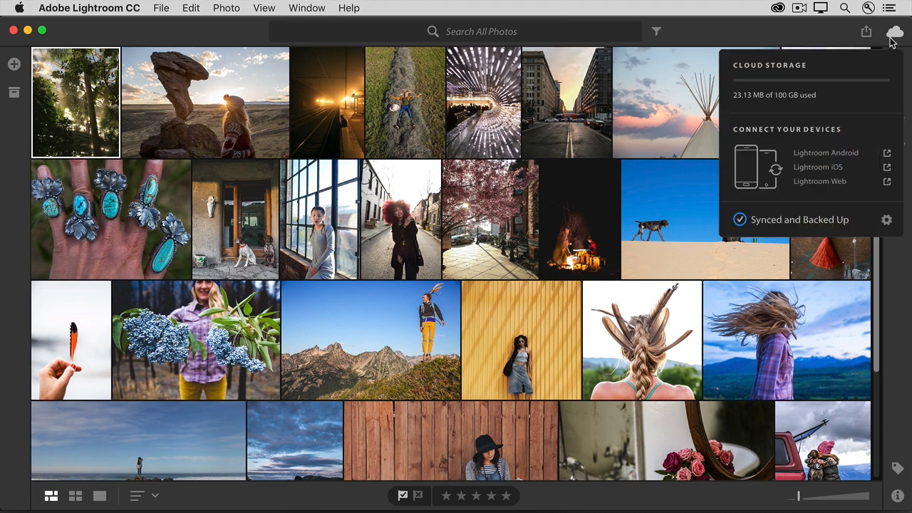
{"action": "mouse_move", "coordinate": [815, 68]}
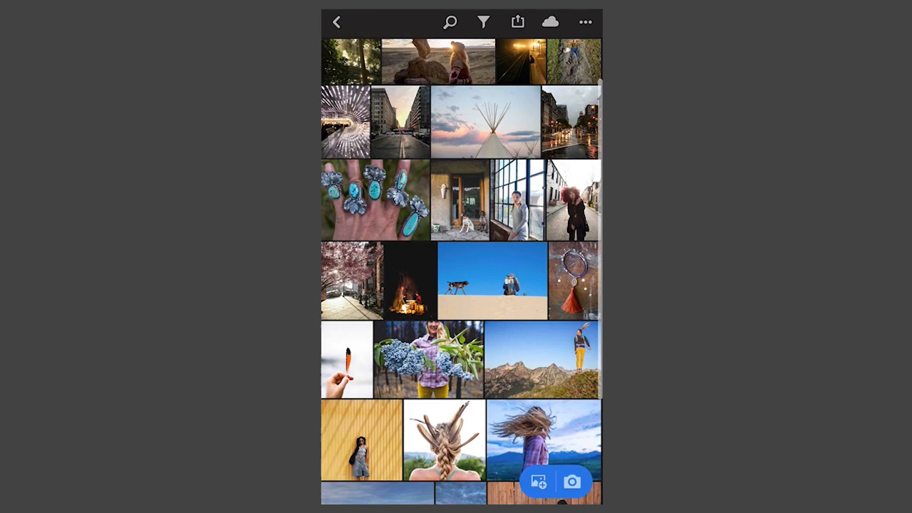
{"action": "scroll", "scroll_direction": "down", "scroll_amount": 3}
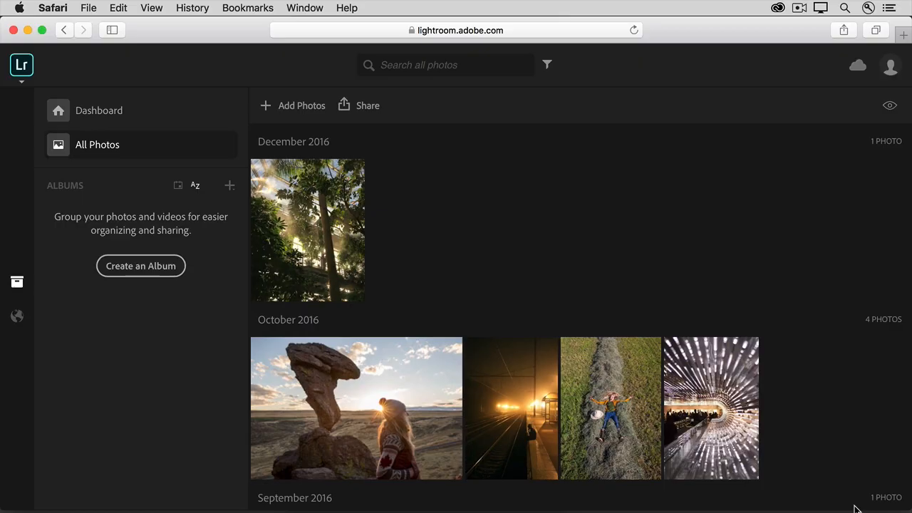
Scroll the All Photos web library through the December, October, September and August 2016 groups.
{"action": "scroll", "scroll_direction": "down", "scroll_amount": 3}
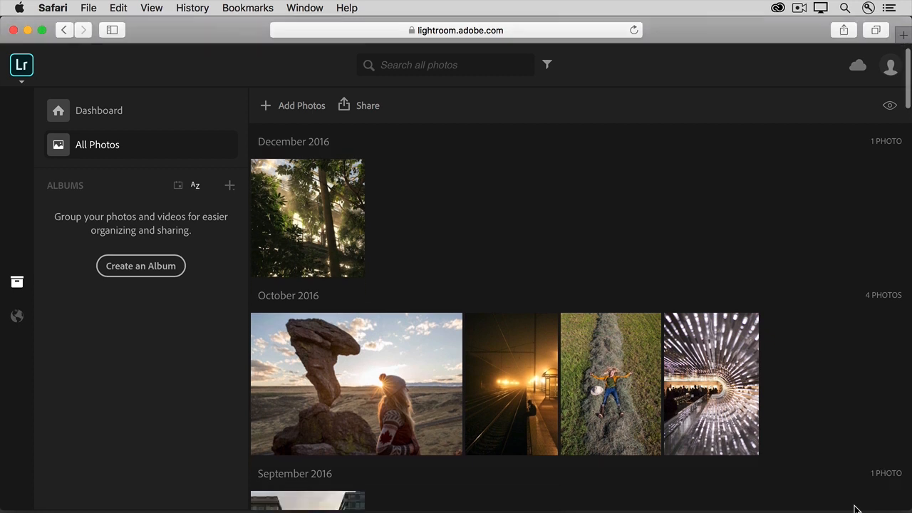
{"action": "scroll", "scroll_direction": "down", "scroll_amount": 3}
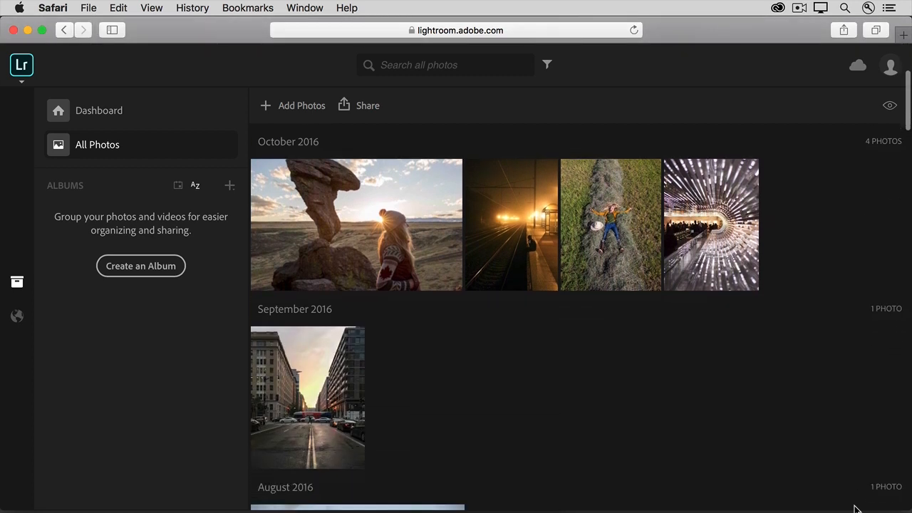
{"action": "scroll", "scroll_direction": "down", "scroll_amount": 3}
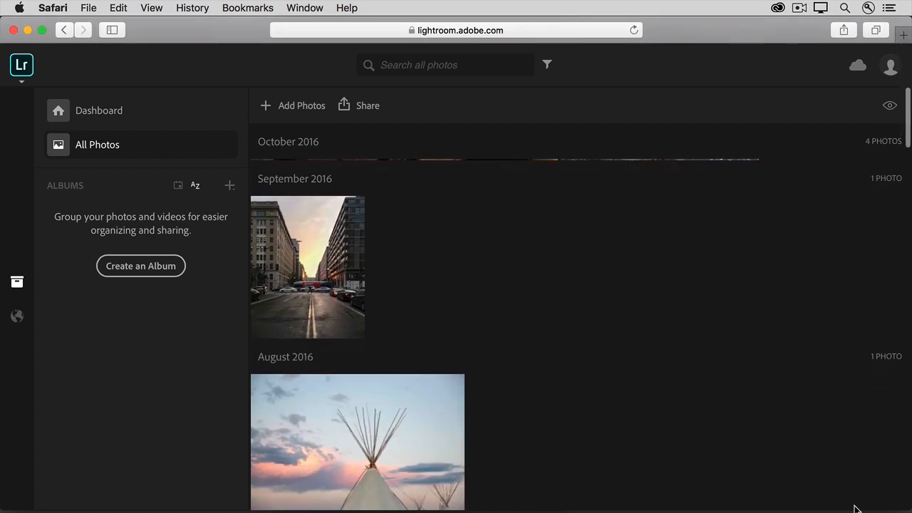
{"action": "scroll", "scroll_direction": "down", "scroll_amount": 3}
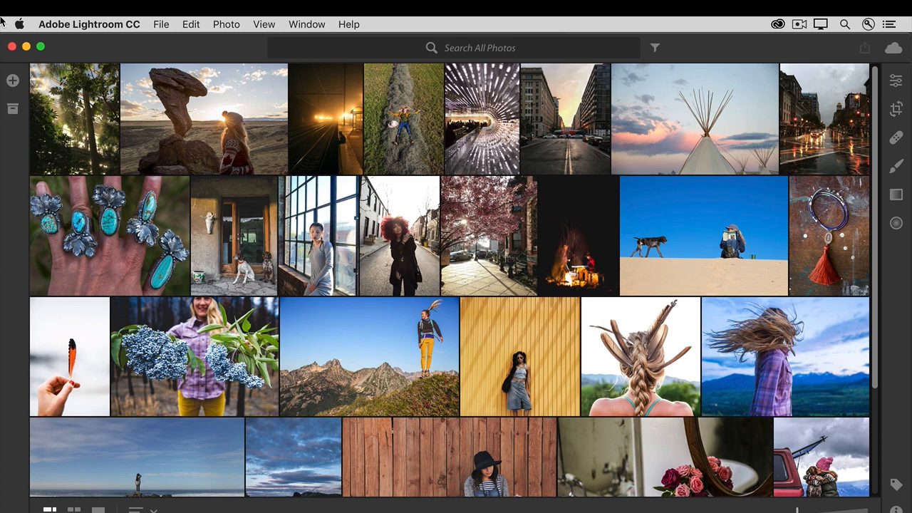
Start the feature tour, landing on the slide about searching photos by content without tagging.
{"action": "left_click", "coordinate": [892, 48]}
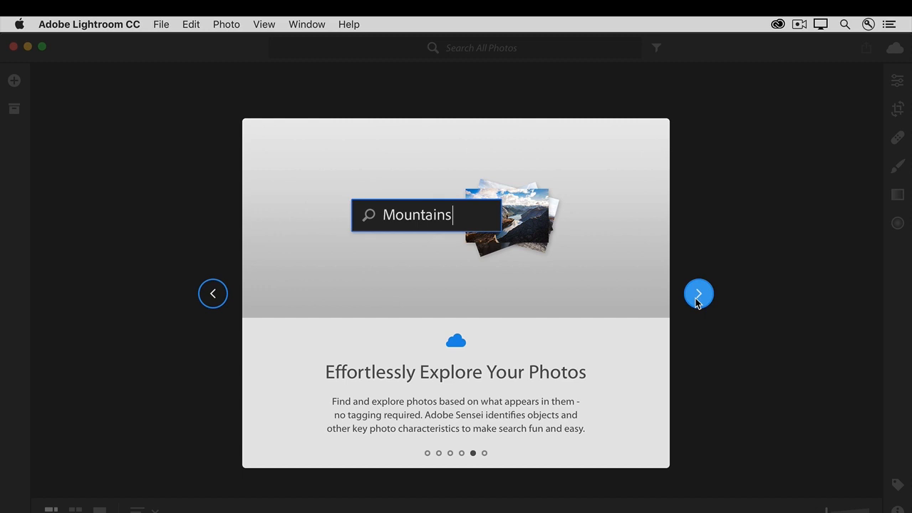
Advance through the tour slides, including automatic cloud backup, back to the photo grid.
{"action": "left_click", "coordinate": [698, 294]}
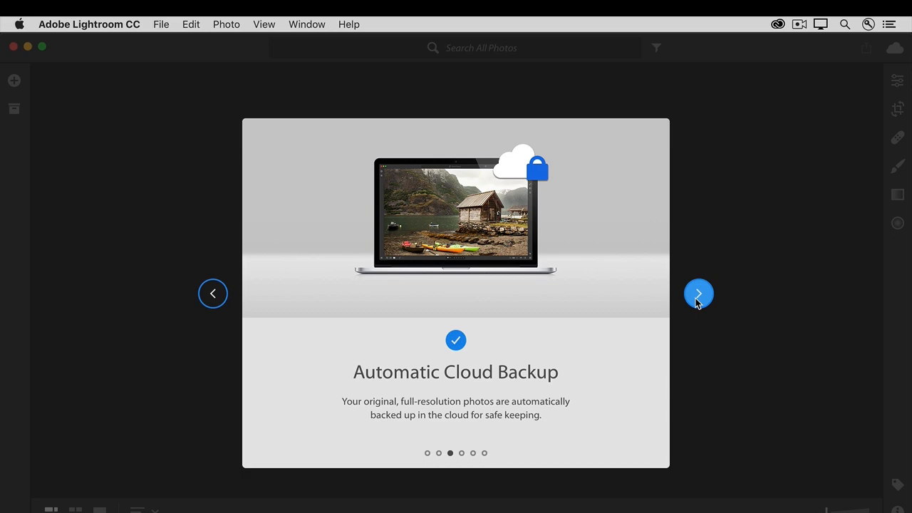
{"action": "left_click", "coordinate": [698, 294]}
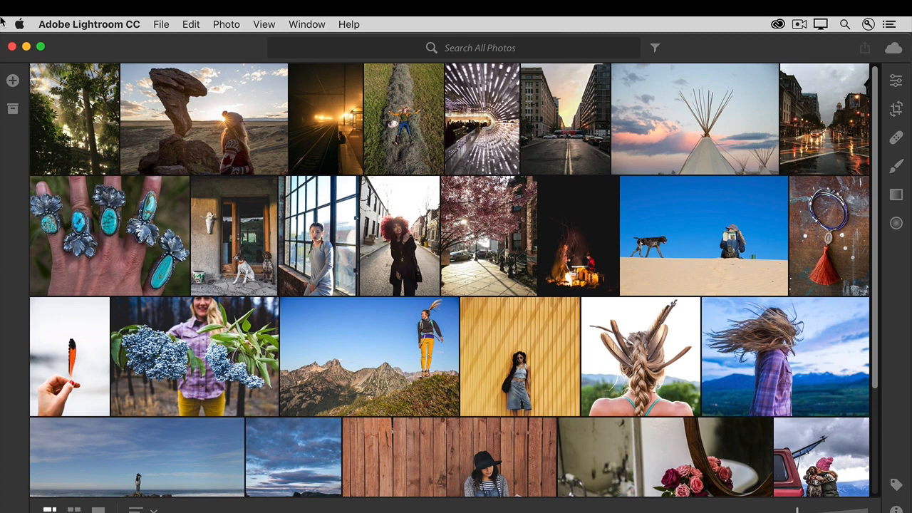
View the Creative Cloud Apps list offering Lightroom CC and Classic, then show About Lightroom CC.
{"action": "left_click", "coordinate": [778, 22]}
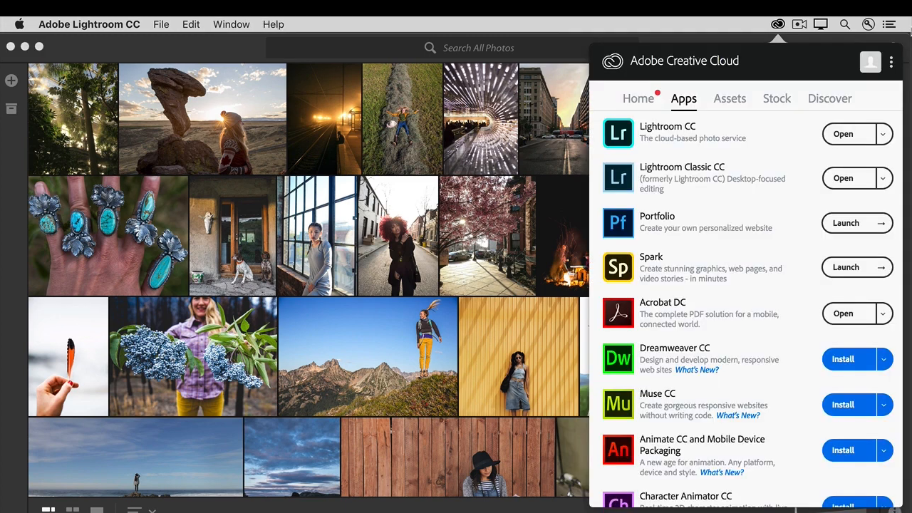
{"action": "mouse_move", "coordinate": [906, 34]}
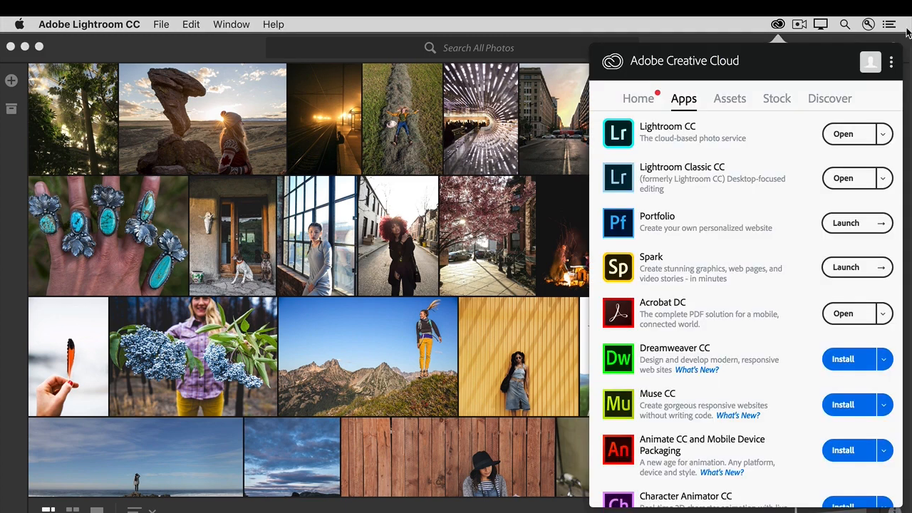
{"action": "mouse_move", "coordinate": [673, 146]}
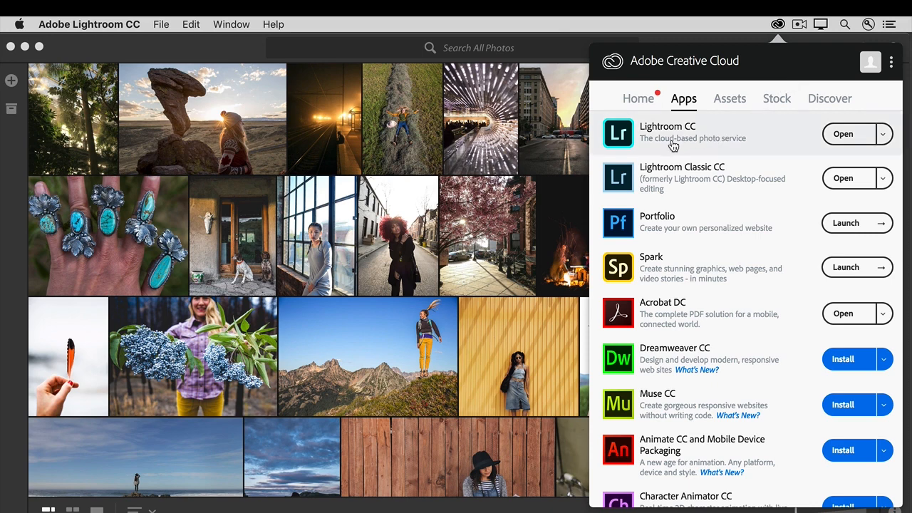
{"action": "mouse_move", "coordinate": [662, 163]}
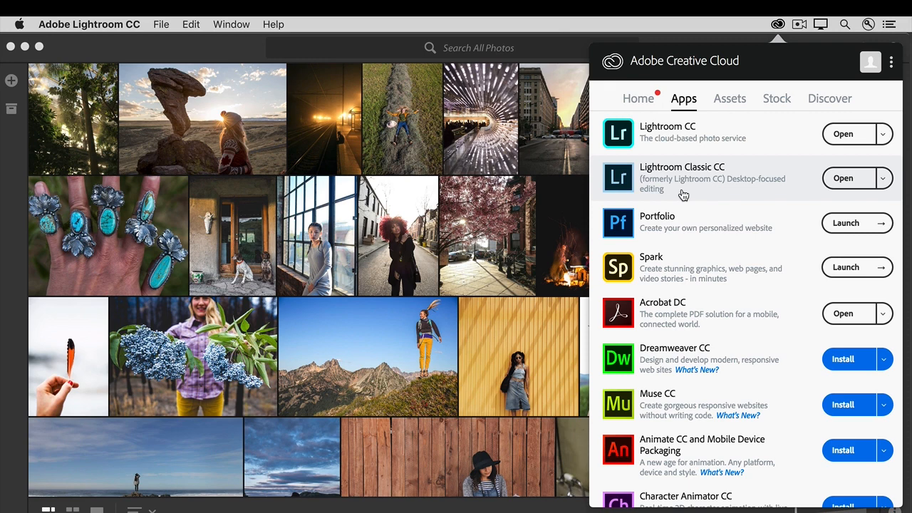
{"action": "mouse_move", "coordinate": [707, 191]}
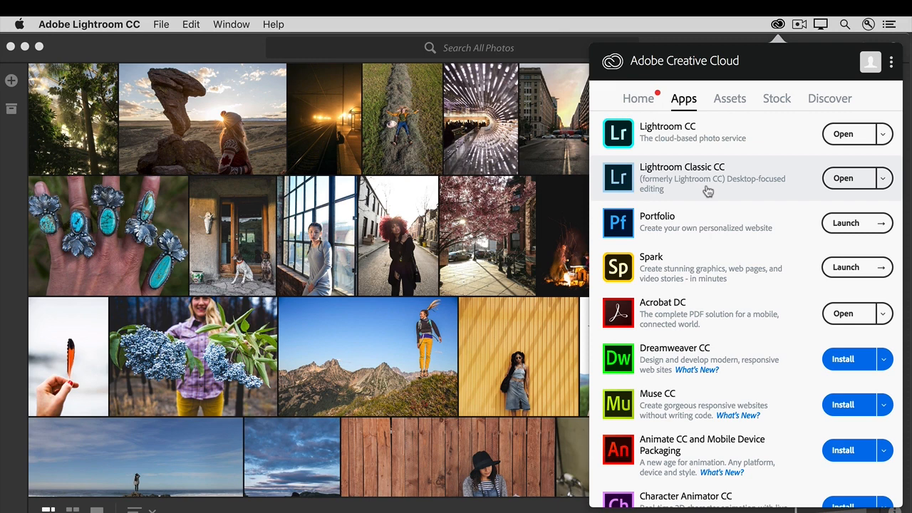
{"action": "mouse_move", "coordinate": [763, 144]}
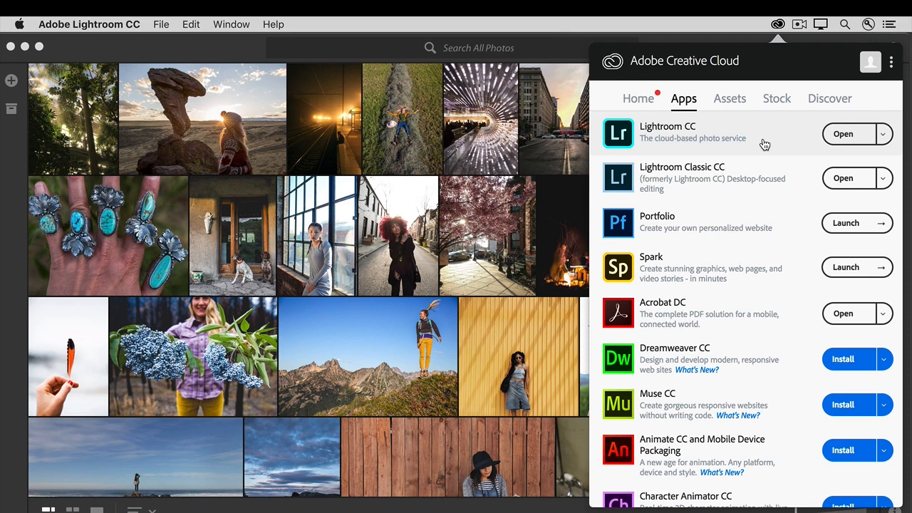
{"action": "left_click", "coordinate": [843, 134]}
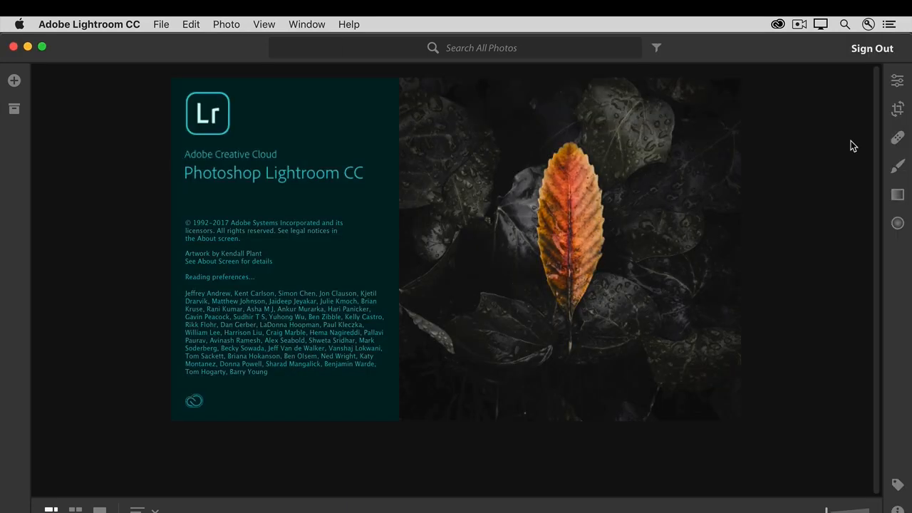